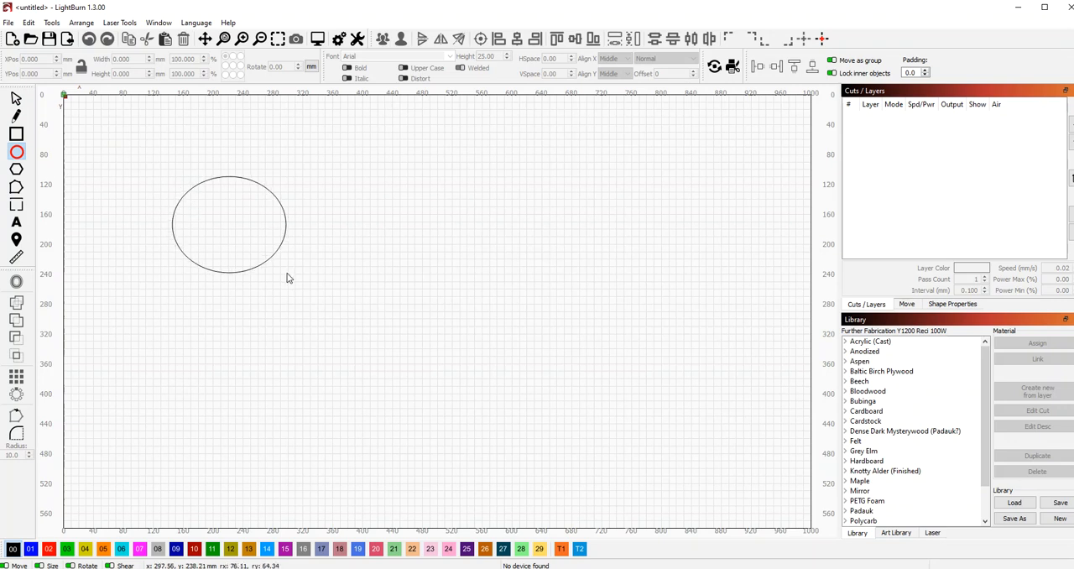
Step: Draw two circles on the Outer Cut layer and delete the larger, keeping the 75 mm one
{"action": "left_click", "coordinate": [228, 225]}
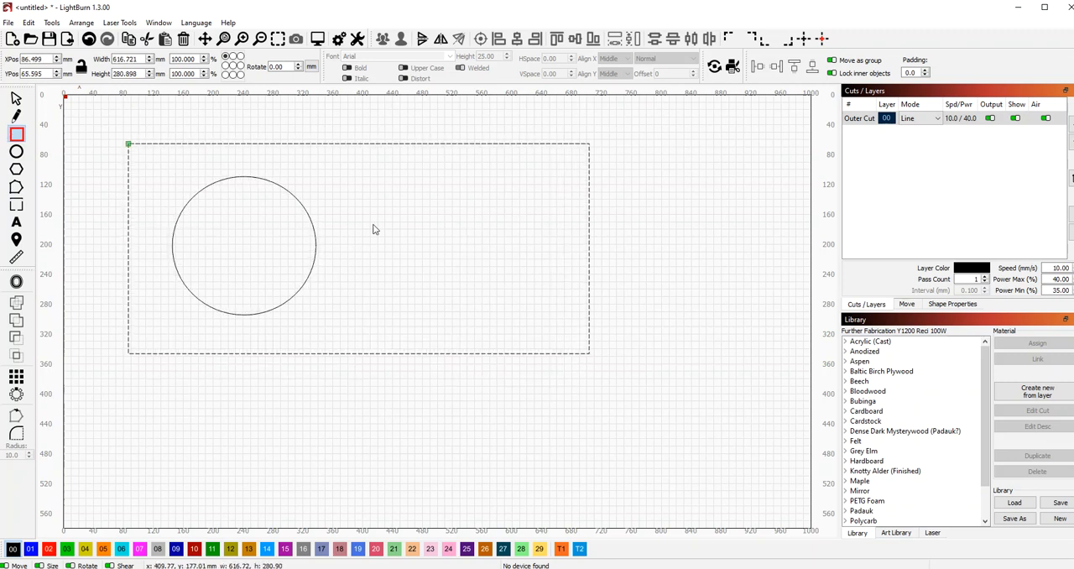
{"action": "mouse_move", "coordinate": [161, 228]}
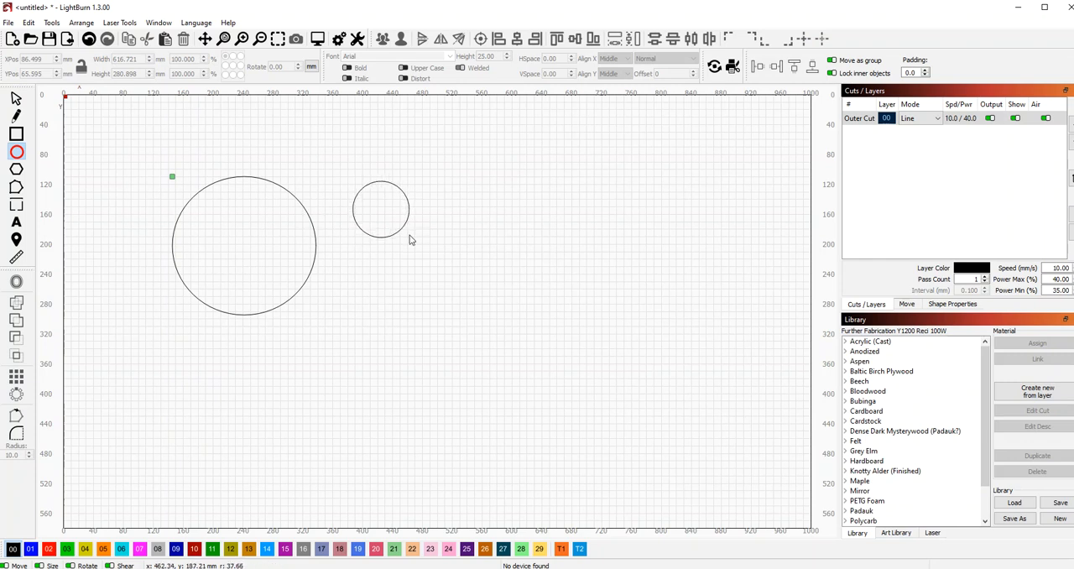
{"action": "left_click", "coordinate": [381, 208]}
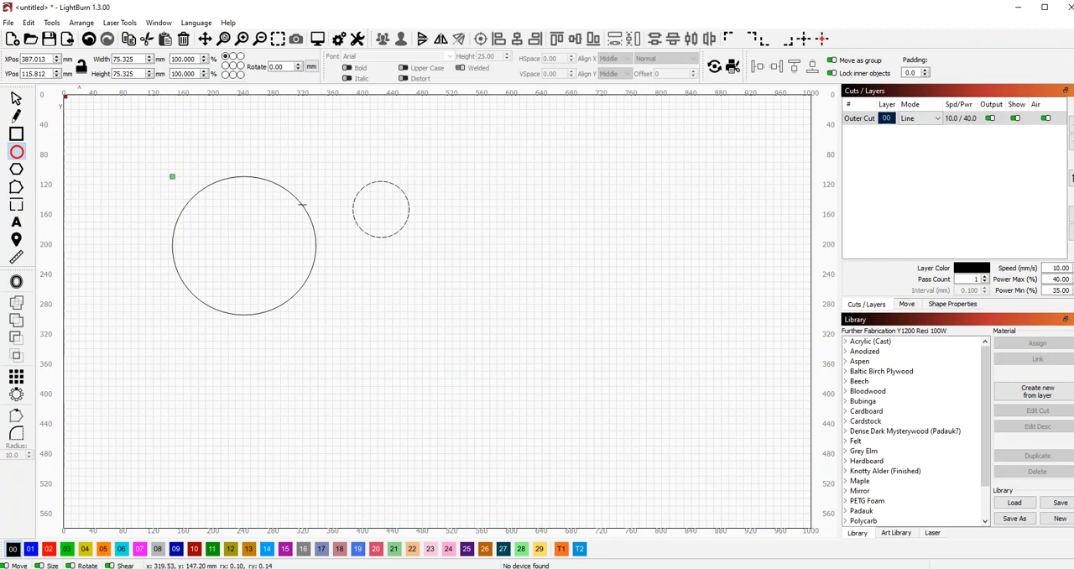
{"action": "left_click", "coordinate": [380, 209]}
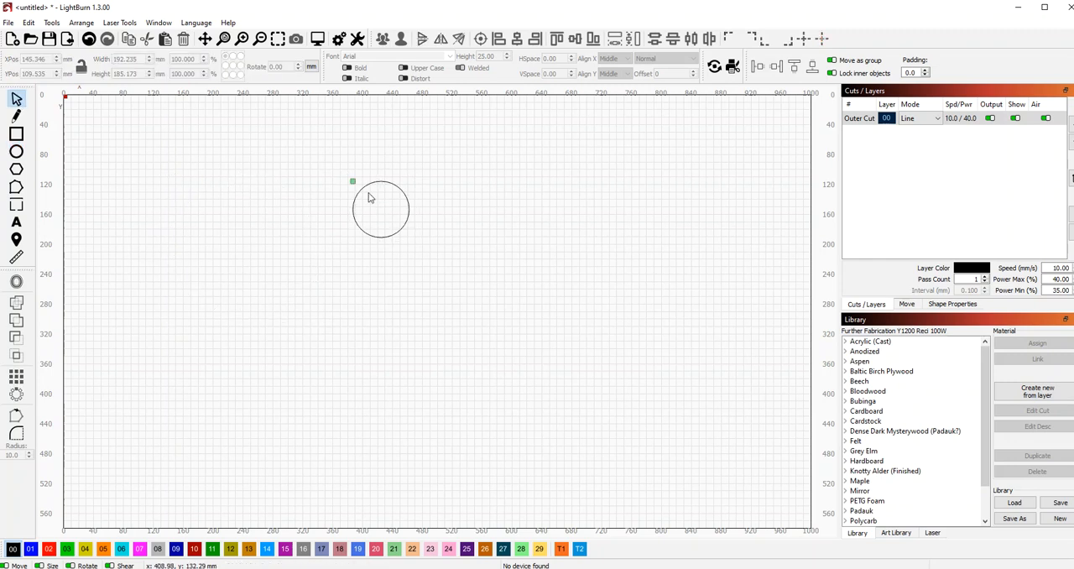
Step: Repeat the circle as a 3 columns × 3 rows Grid Array with 75 mm spacing entered
{"action": "left_click", "coordinate": [380, 210]}
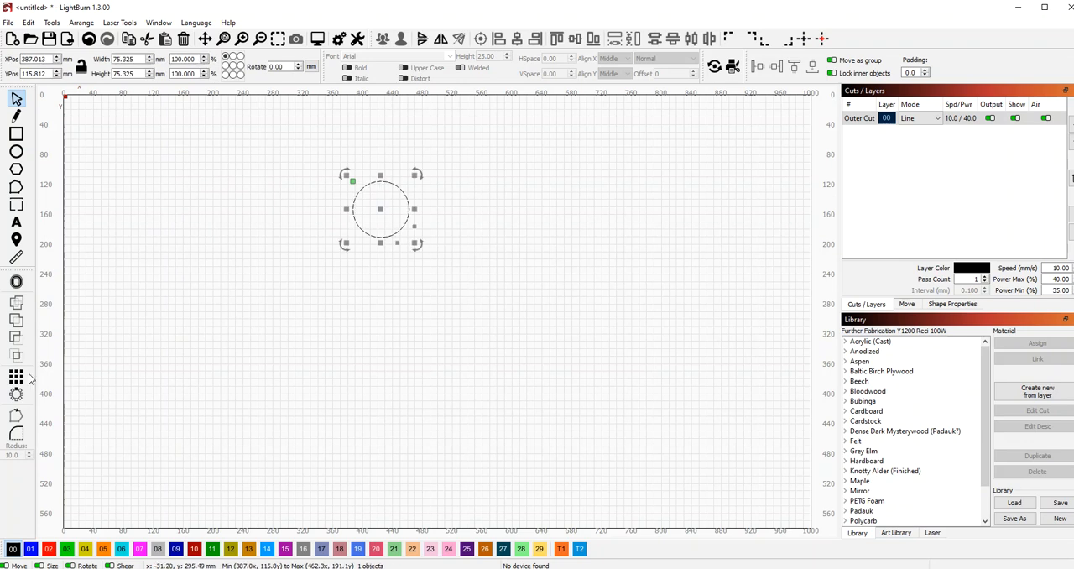
{"action": "left_click", "coordinate": [17, 376]}
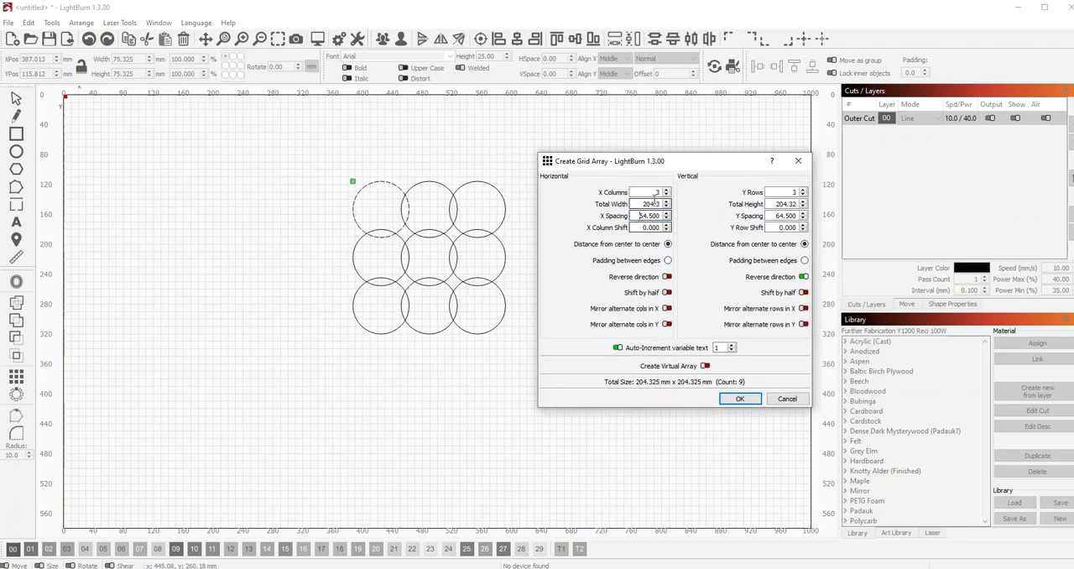
{"action": "triple_click", "coordinate": [651, 215]}
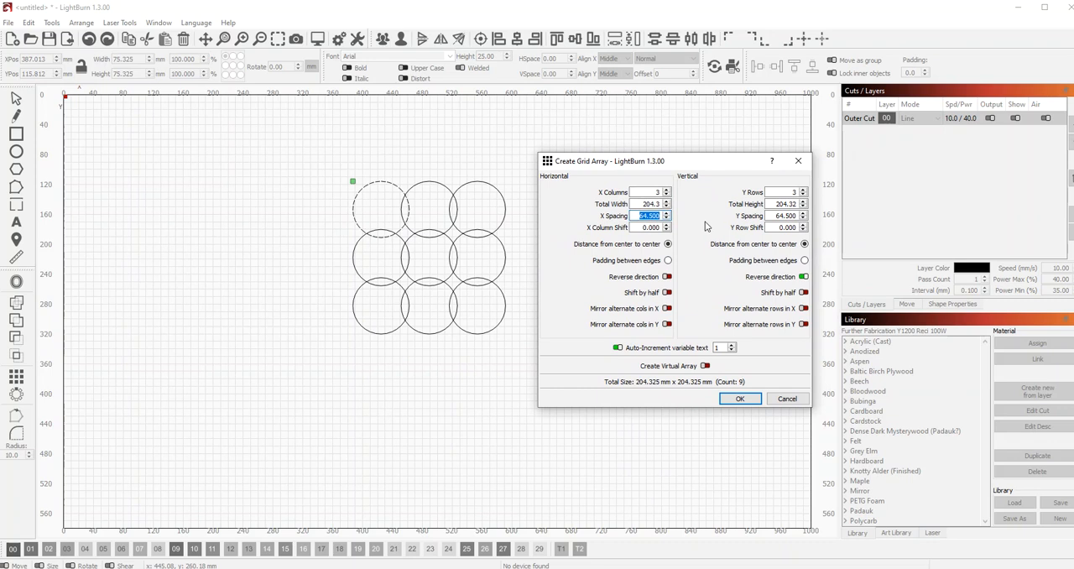
{"action": "type", "text": "75"}
{"action": "left_click", "coordinate": [787, 217]}
{"action": "type", "text": "85.000"}
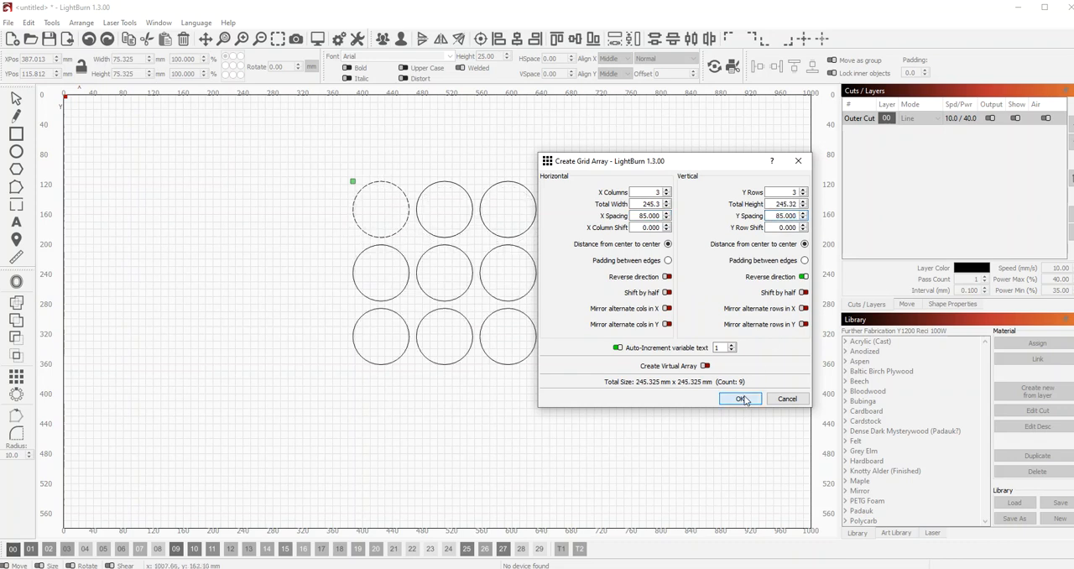
{"action": "left_click", "coordinate": [740, 399]}
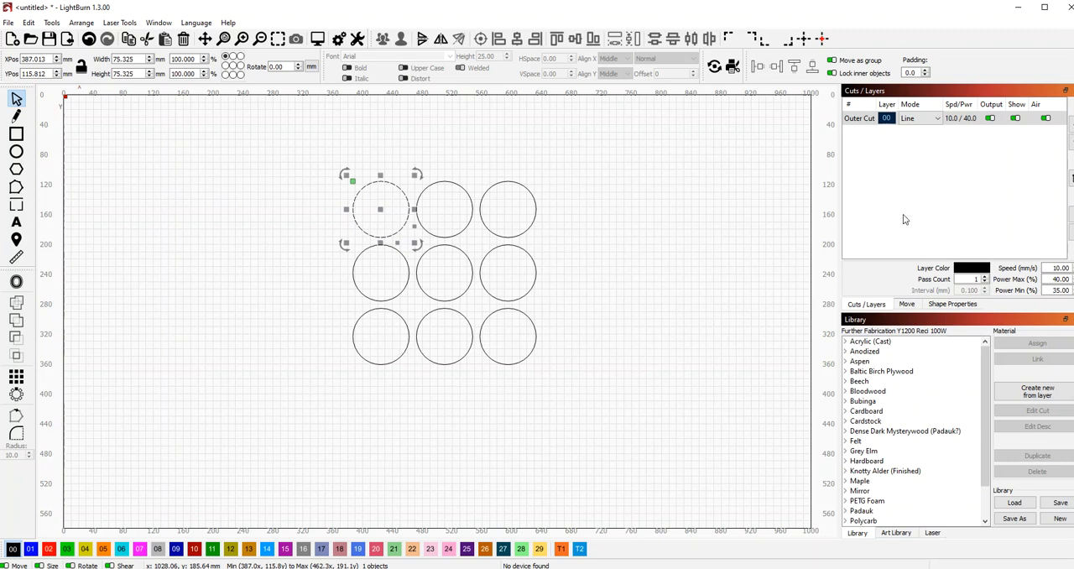
Step: Enable Tabs/Bridges in the Outer Cut layer's Cut Settings Editor
{"action": "double_click", "coordinate": [886, 117]}
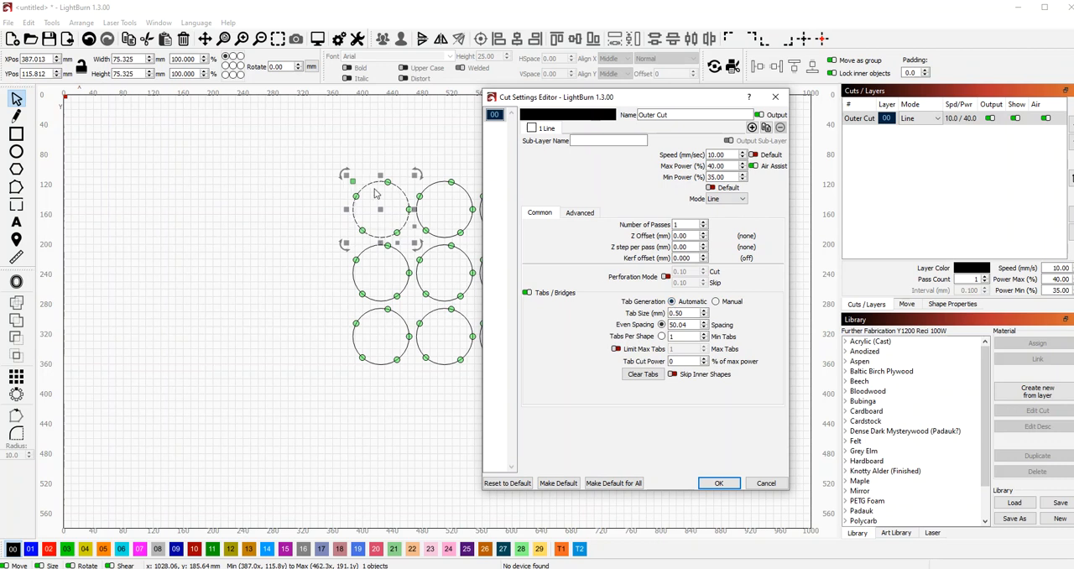
{"action": "mouse_move", "coordinate": [392, 245]}
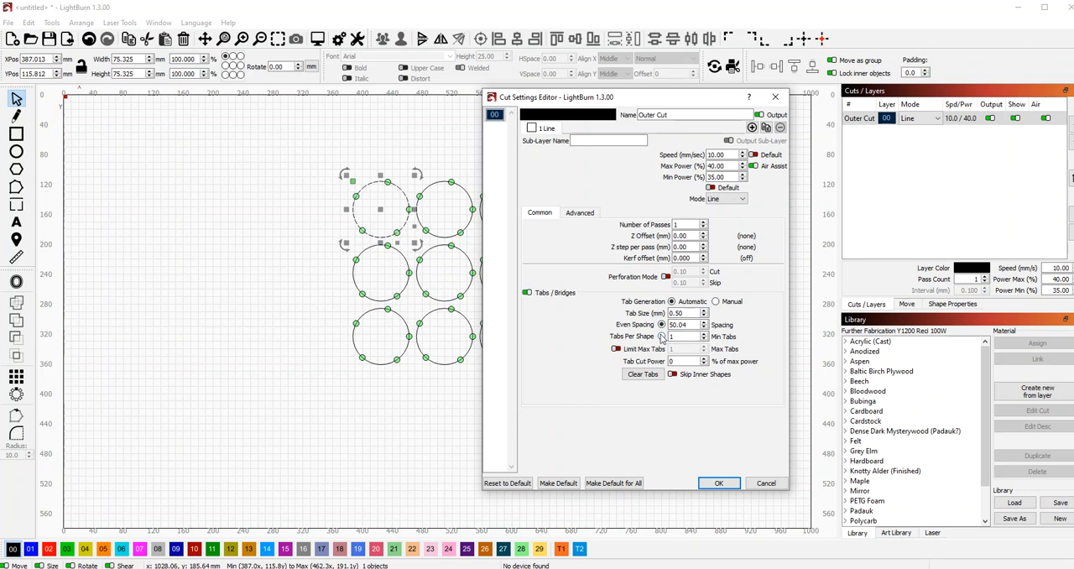
Step: Switch tab generation to a fixed Tabs Per Shape count, four per circle
{"action": "left_click", "coordinate": [661, 335]}
{"action": "type", "text": "3"}
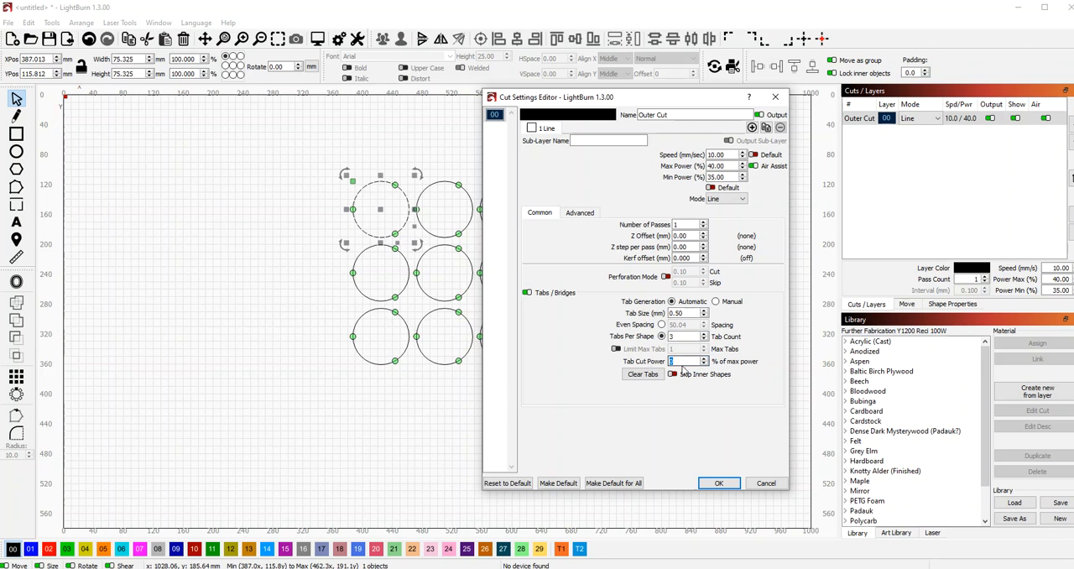
{"action": "mouse_move", "coordinate": [674, 363]}
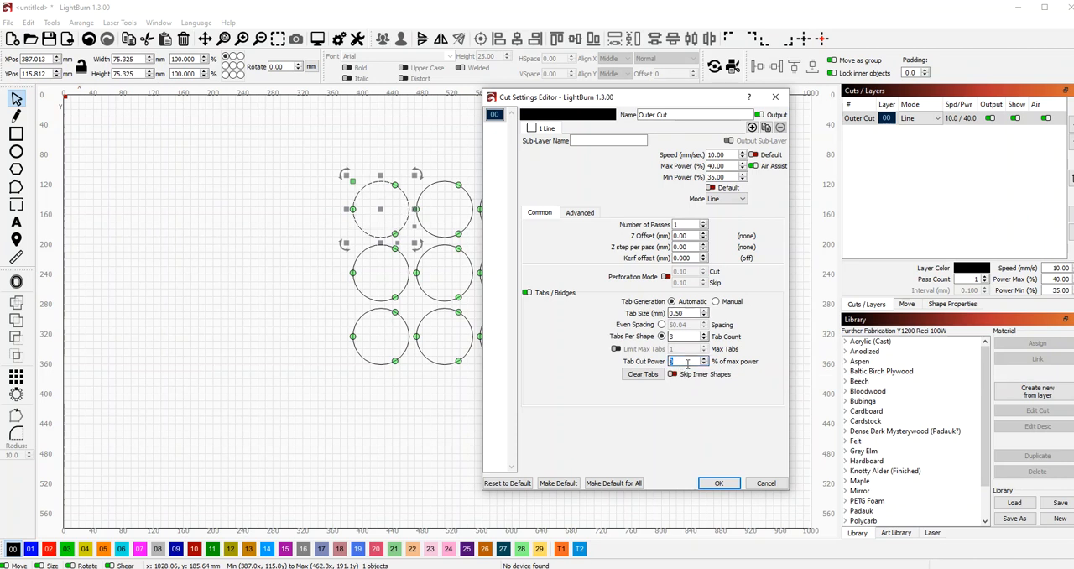
{"action": "mouse_move", "coordinate": [686, 361]}
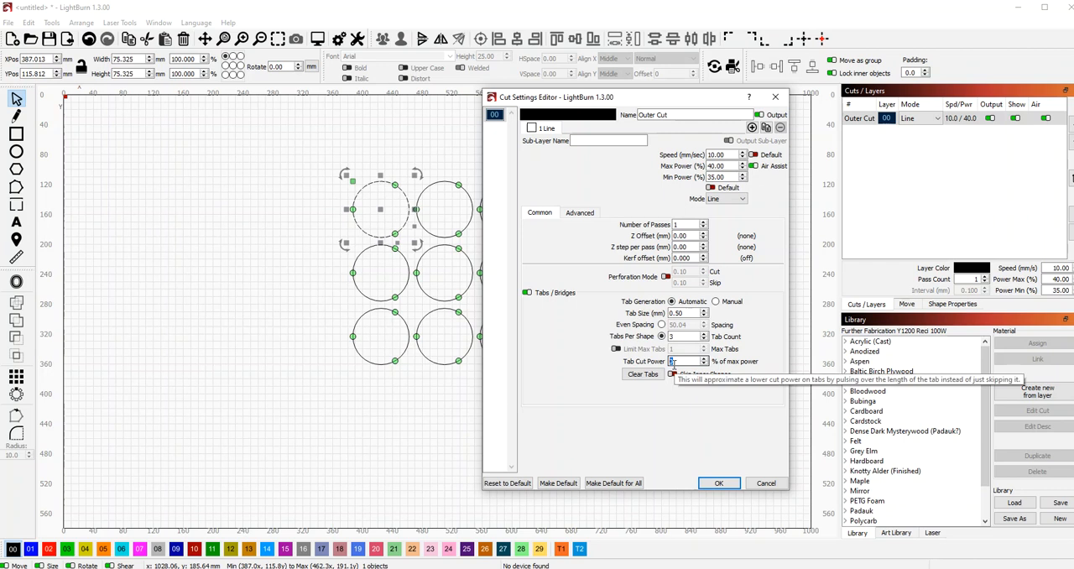